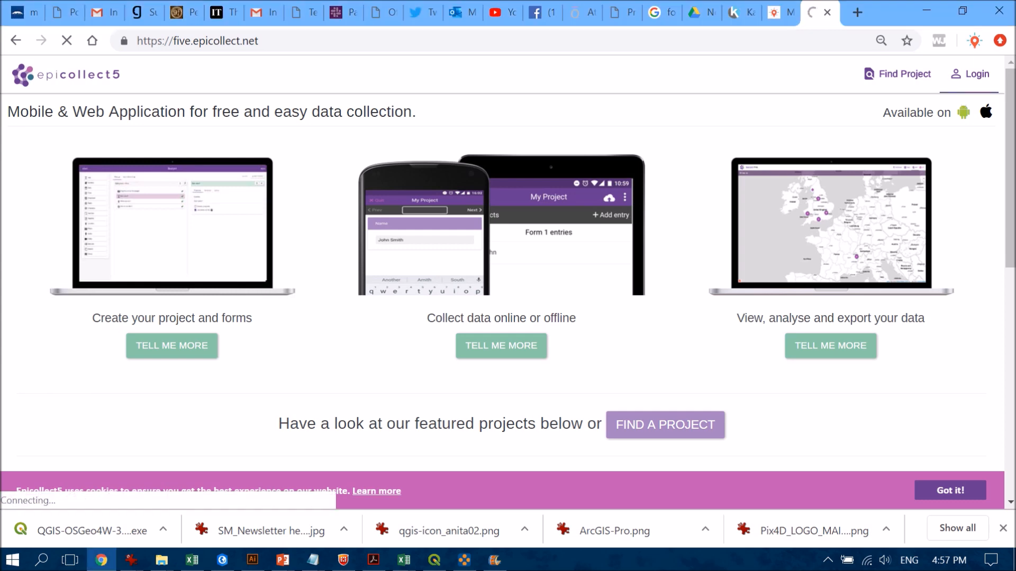
# Sign in to Epicollect5 with a Google account from the Login page.
pyautogui.click(971, 74)
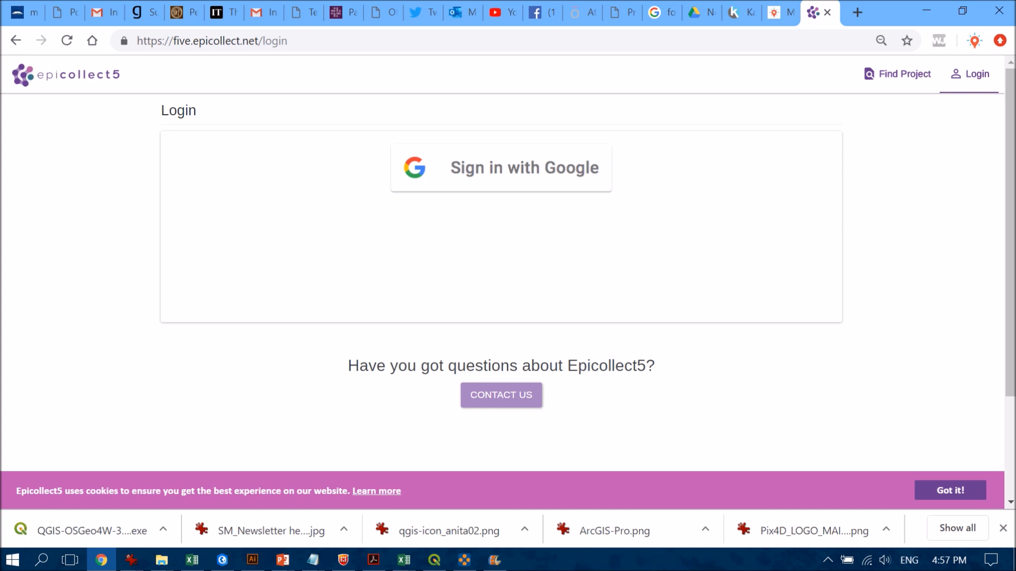
pyautogui.click(500, 167)
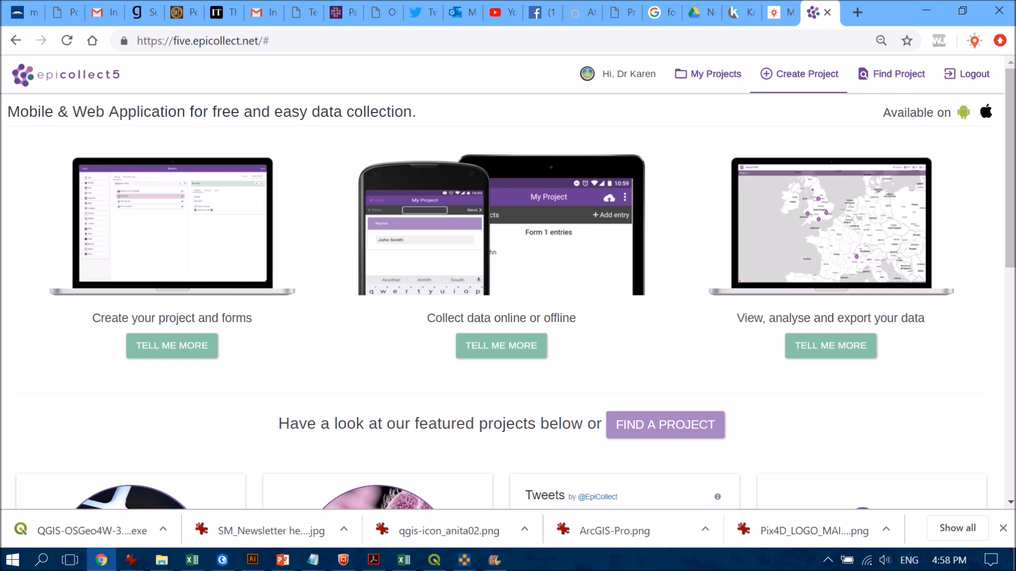
# Start a new project and name it HeronIslandSurvey.
pyautogui.click(806, 74)
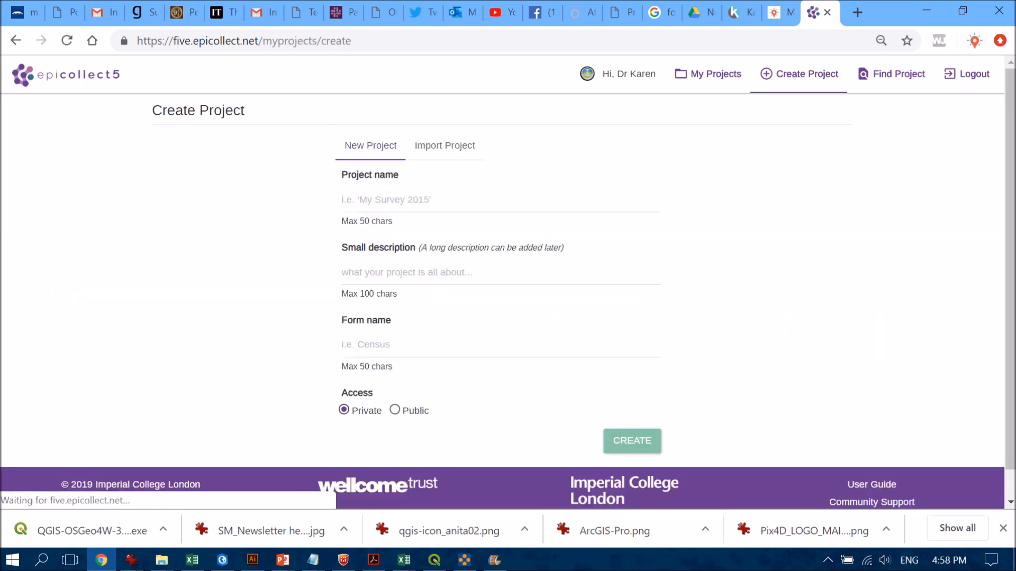
pyautogui.click(498, 200)
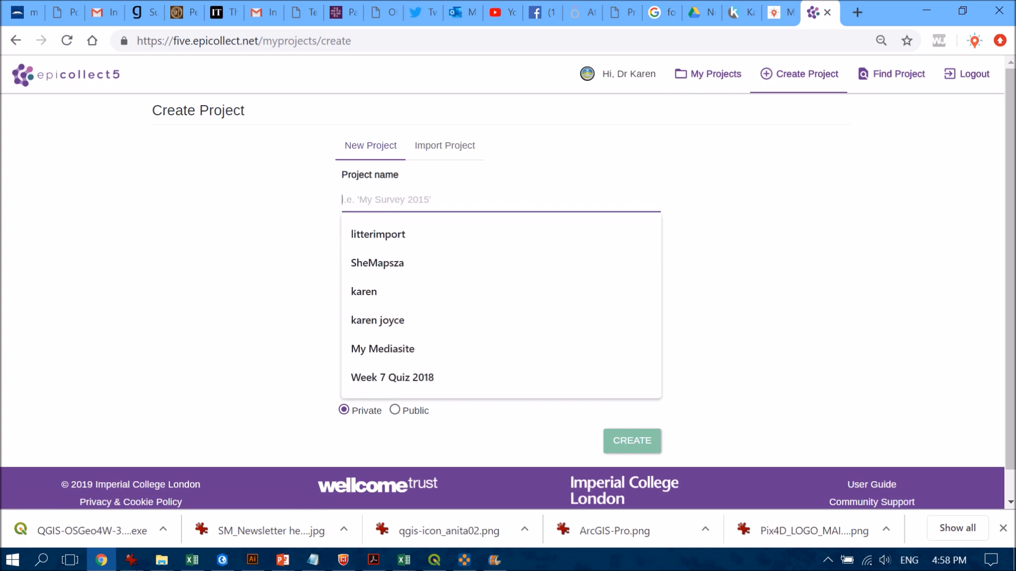
pyautogui.write('HeronIslandSurvey')
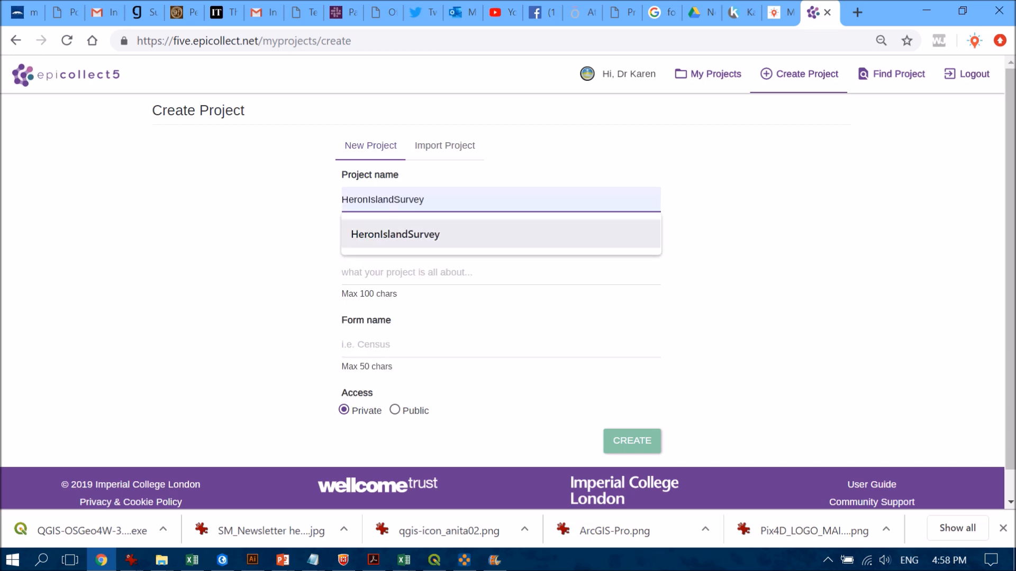
pyautogui.click(395, 233)
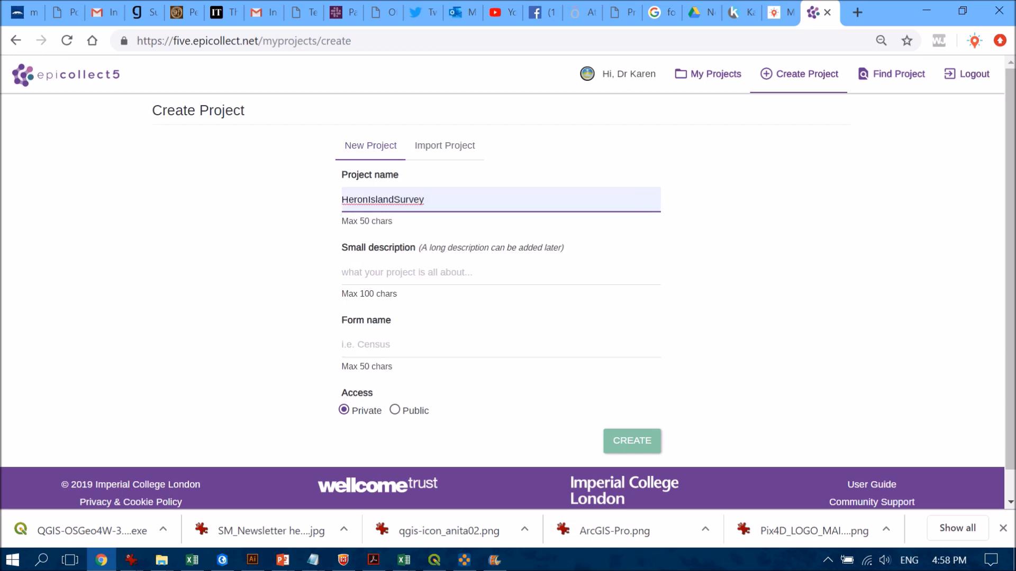
pyautogui.click(421, 200)
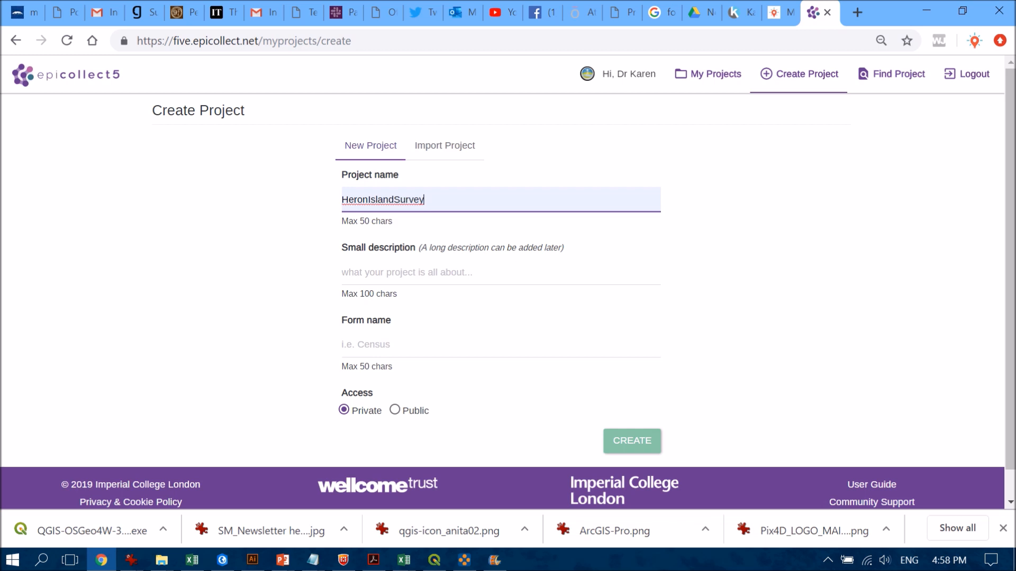
# Describe it as Coral reef survey, name the form Survey, keep it Private and create it.
pyautogui.click(500, 272)
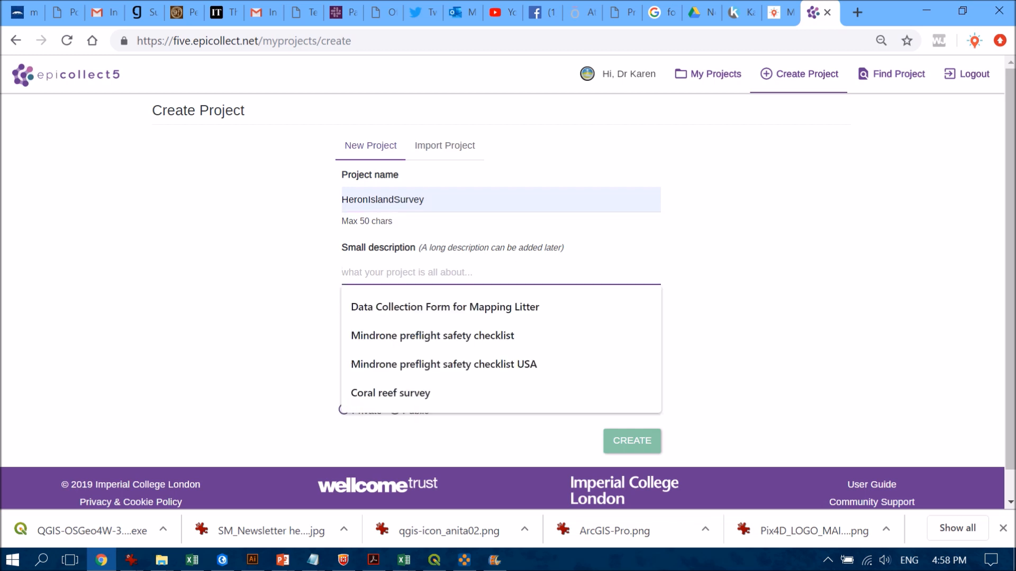
pyautogui.click(390, 392)
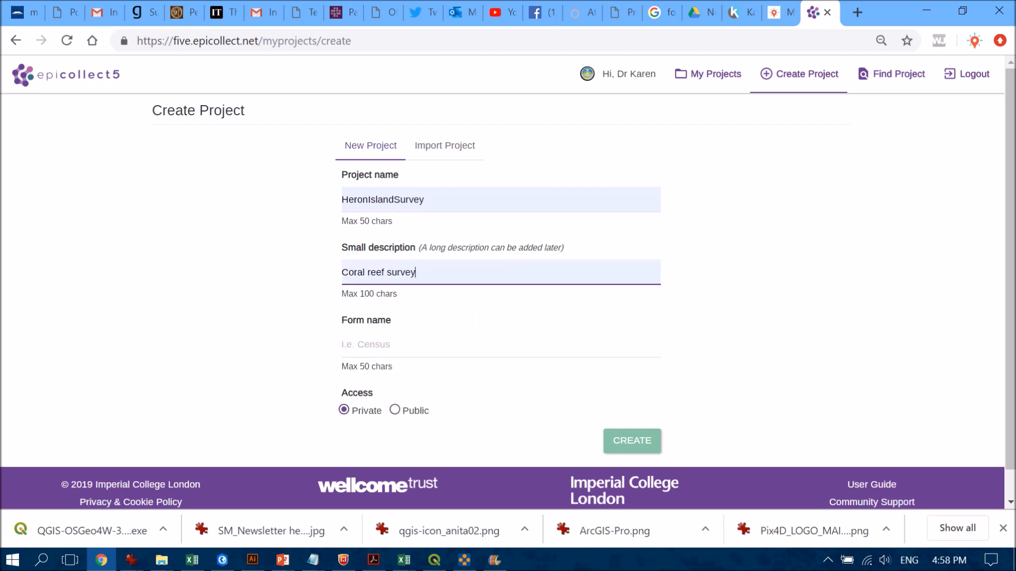
pyautogui.click(498, 344)
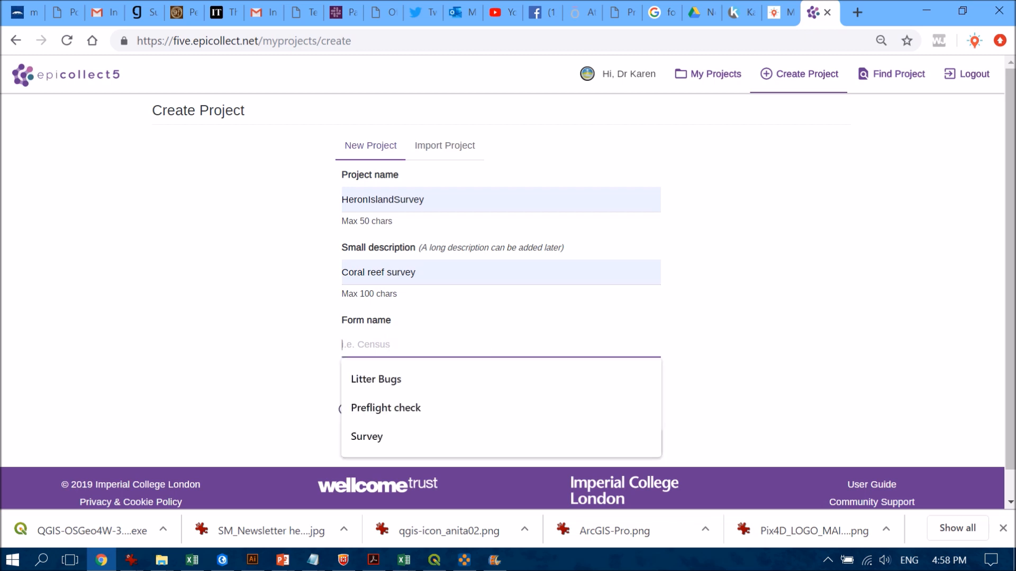
pyautogui.click(367, 436)
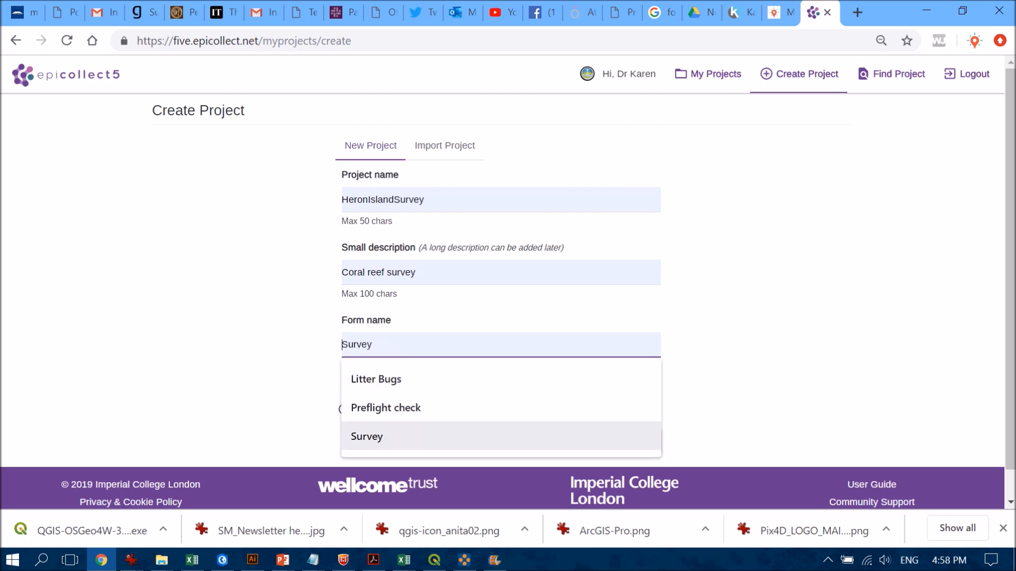
pyautogui.click(367, 436)
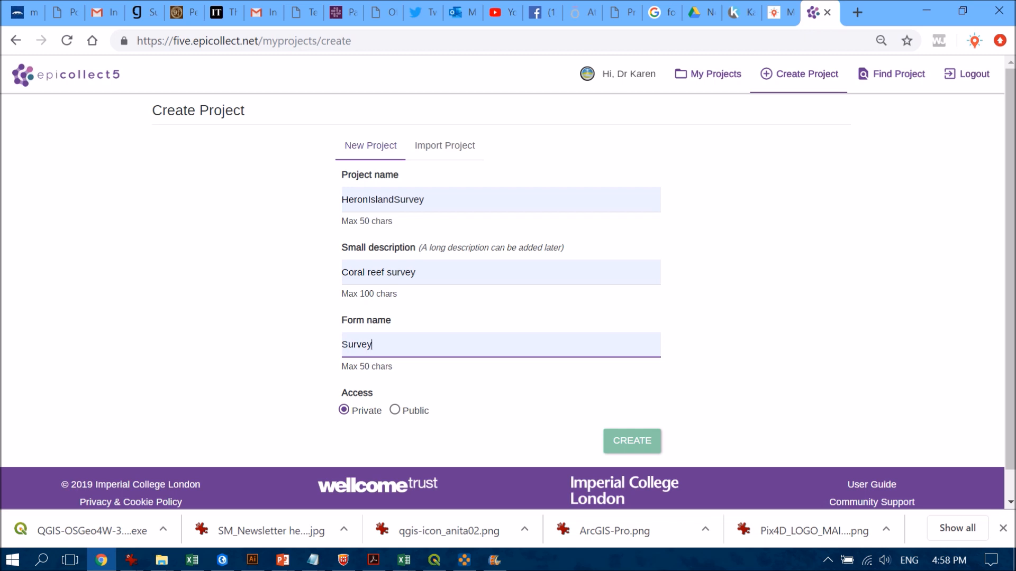
pyautogui.click(631, 440)
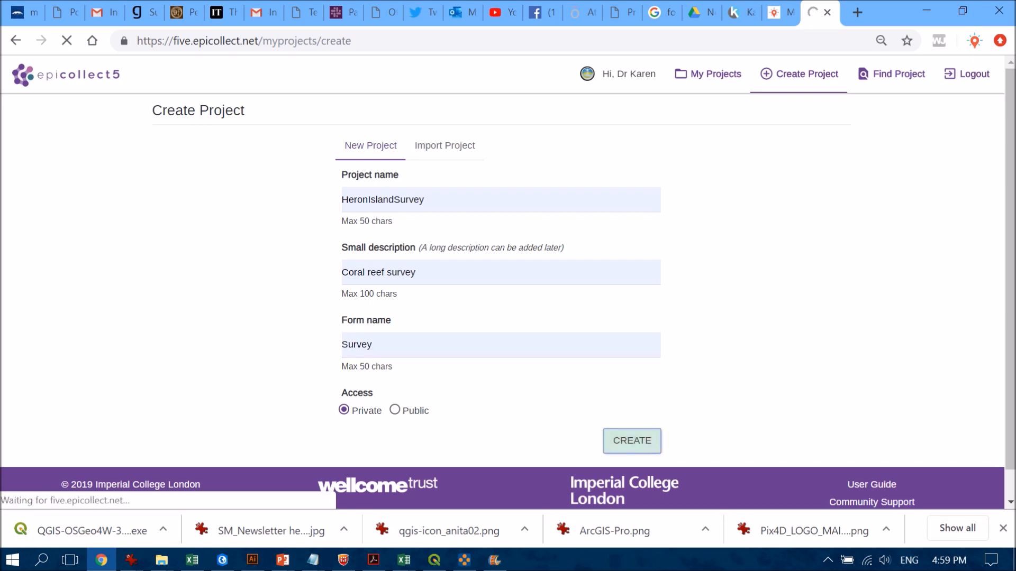
# Open the HeronIslandSurvey form builder and add a Location question to Survey.
pyautogui.click(630, 440)
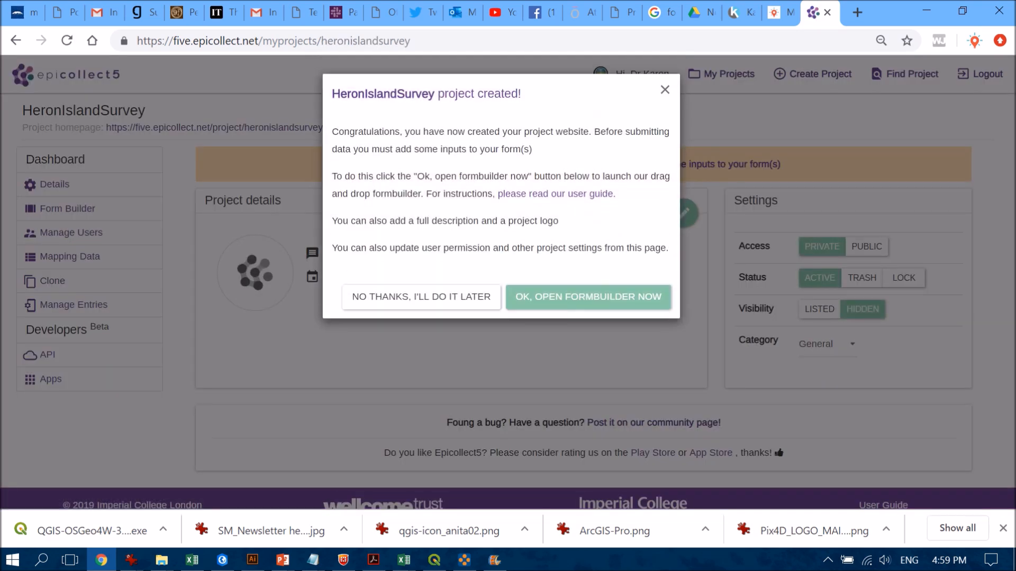
pyautogui.click(587, 296)
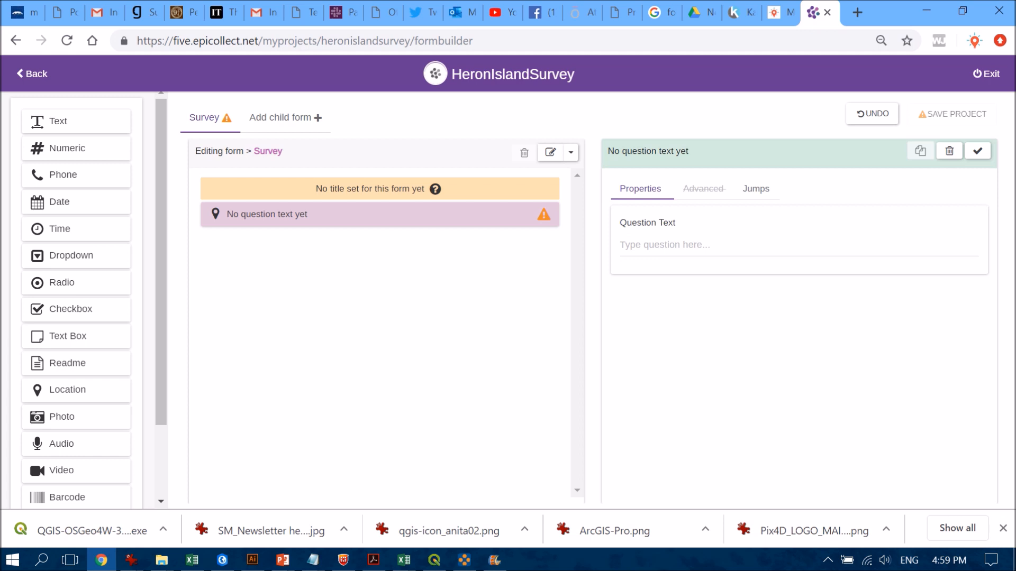
# Title the location question Location and add an unnamed group below it.
pyautogui.write('Location')
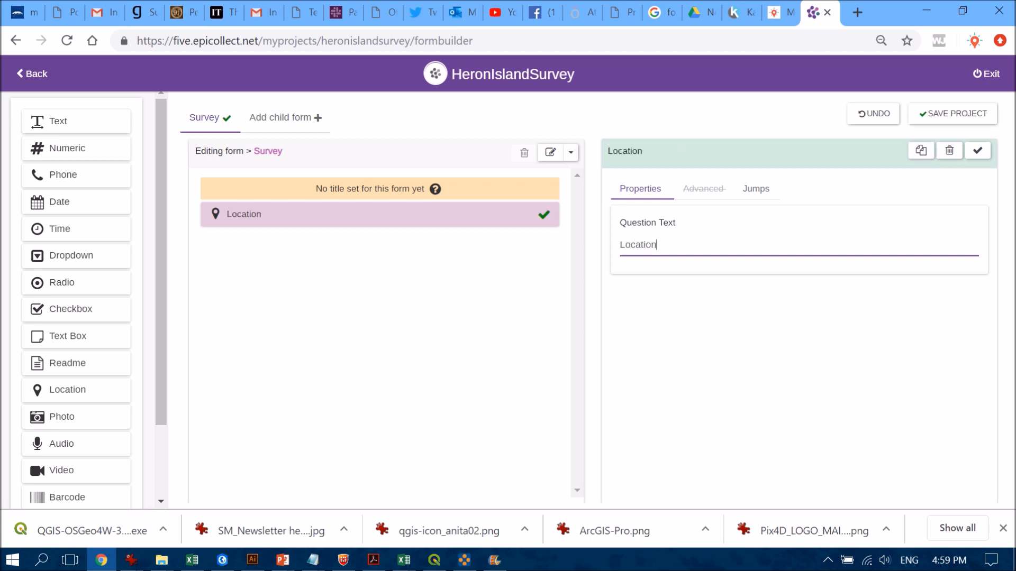
pyautogui.click(977, 150)
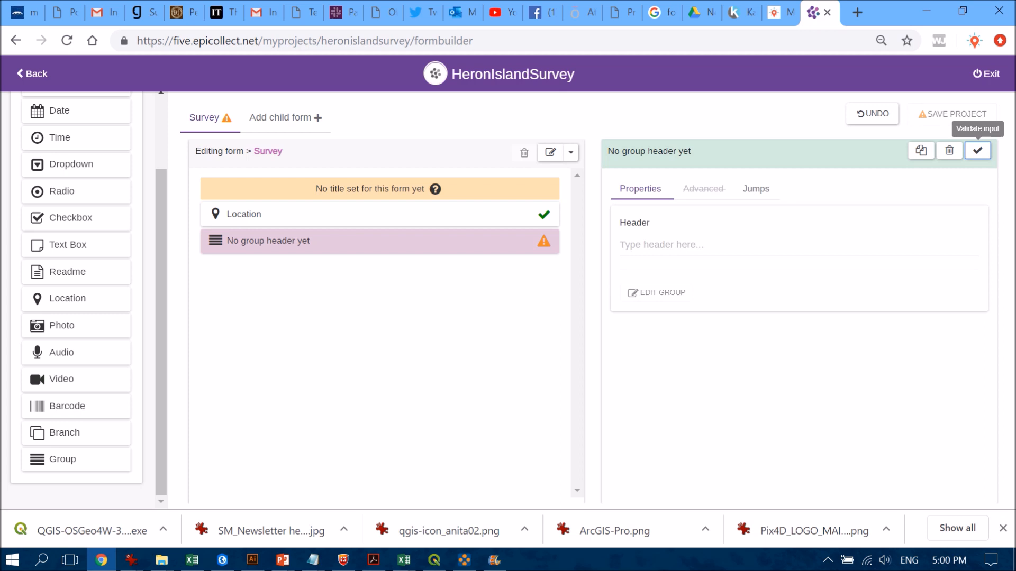
# Give the group the header Habitat and add a dropdown question inside it.
pyautogui.click(977, 151)
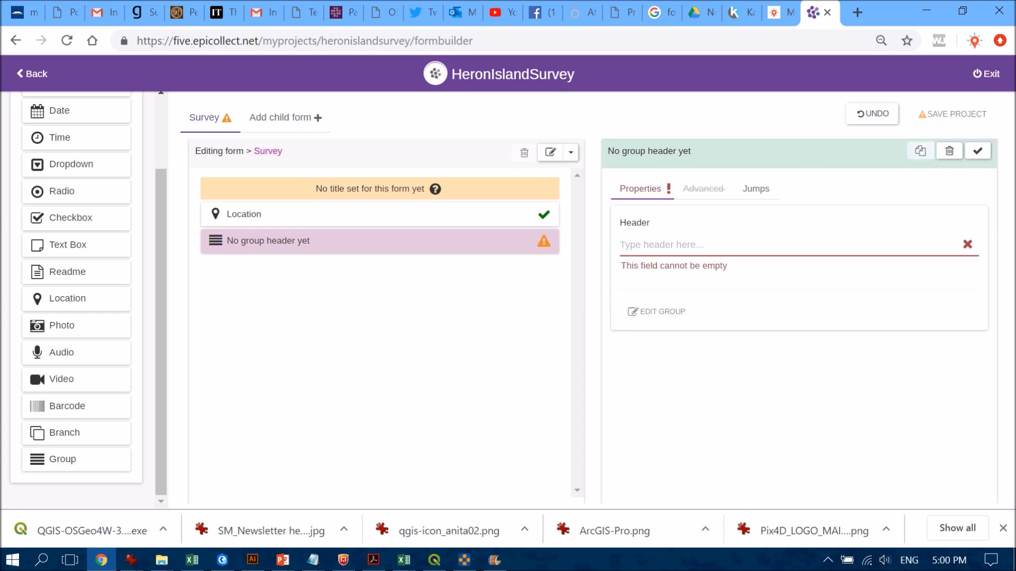
pyautogui.click(712, 244)
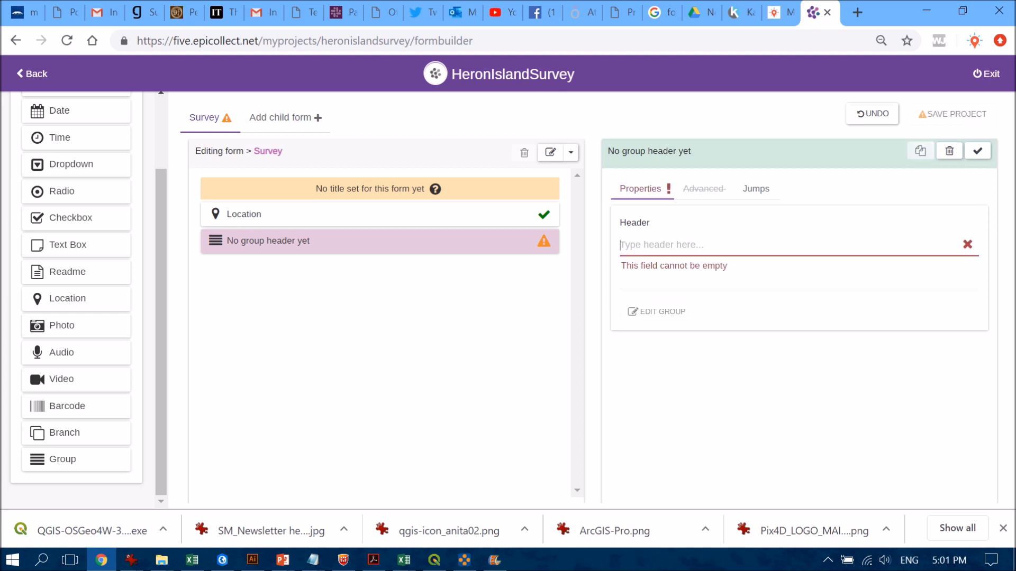
pyautogui.write('HAb')
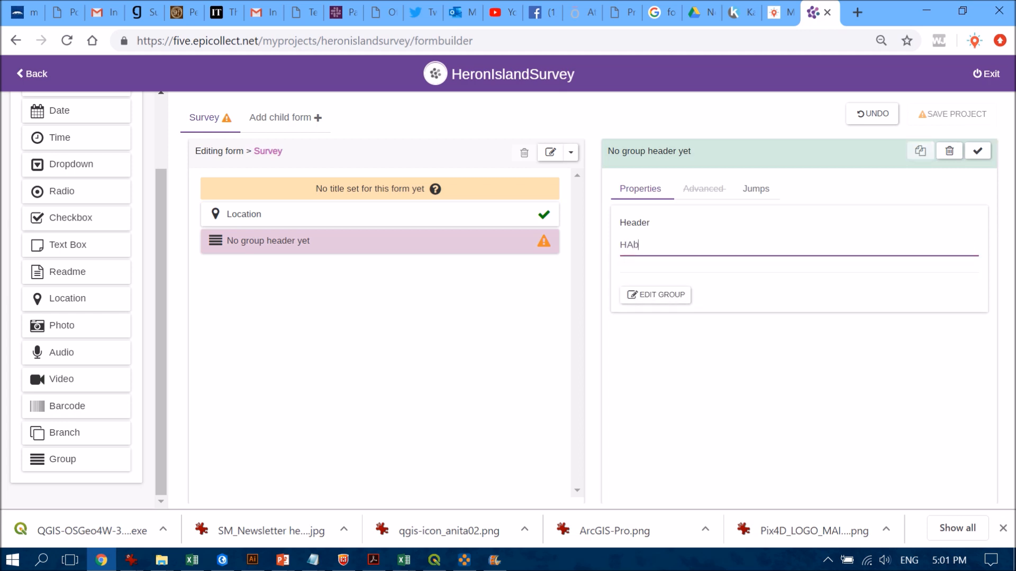
pyautogui.write('Habitat')
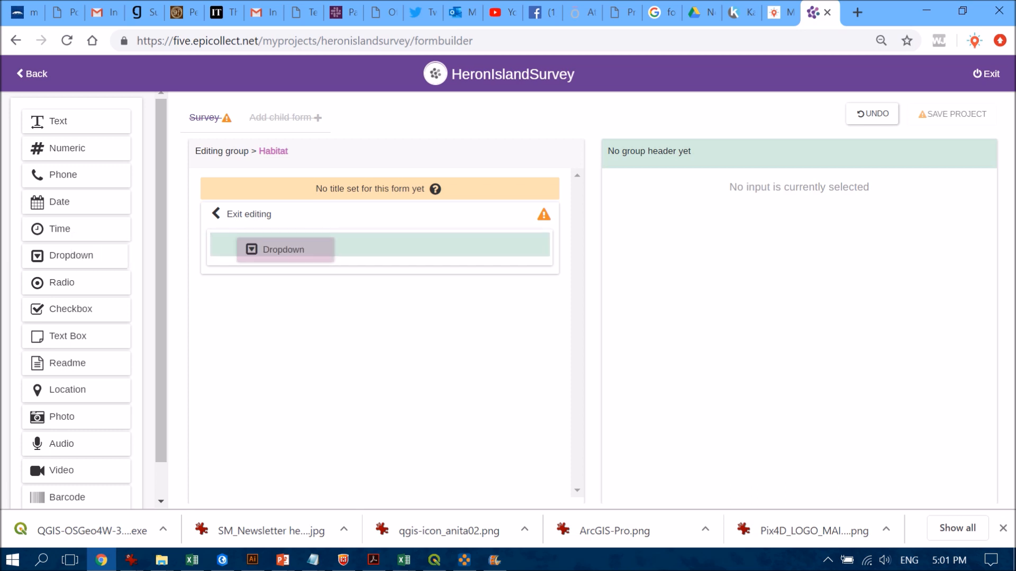
pyautogui.click(281, 250)
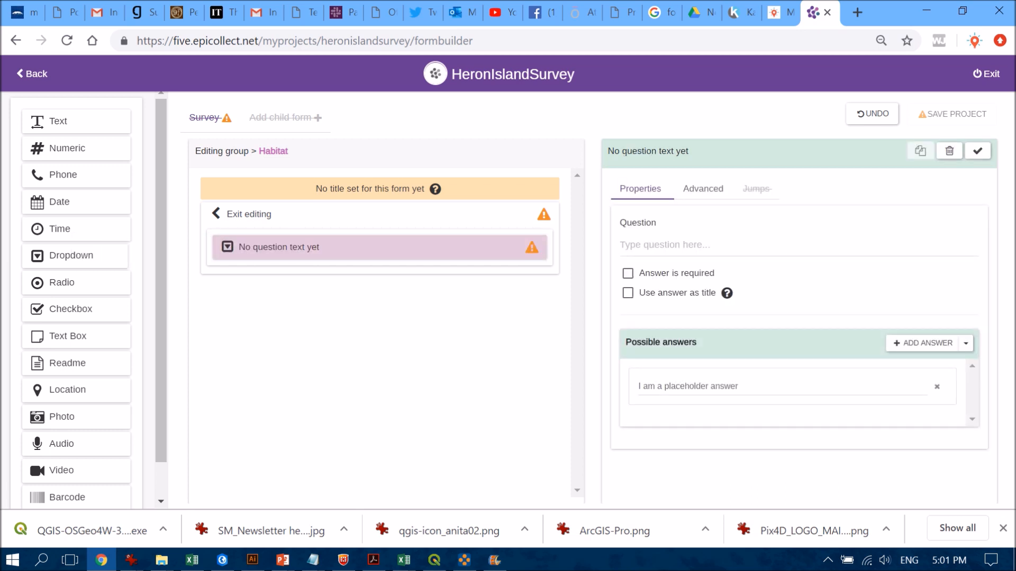
# Give the habitat dropdown its question text and a Coral answer option.
pyautogui.click(778, 387)
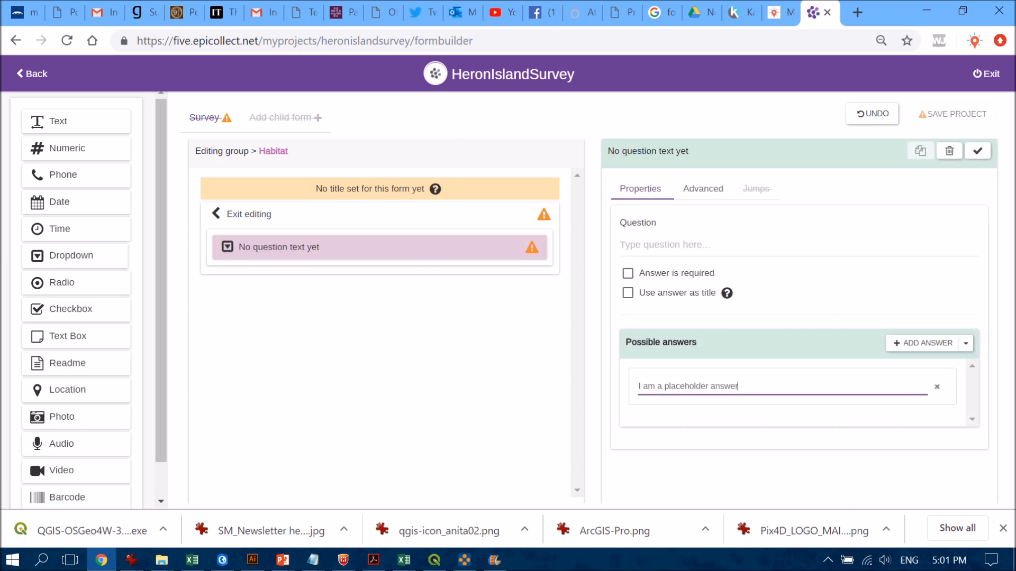
pyautogui.write('Coral')
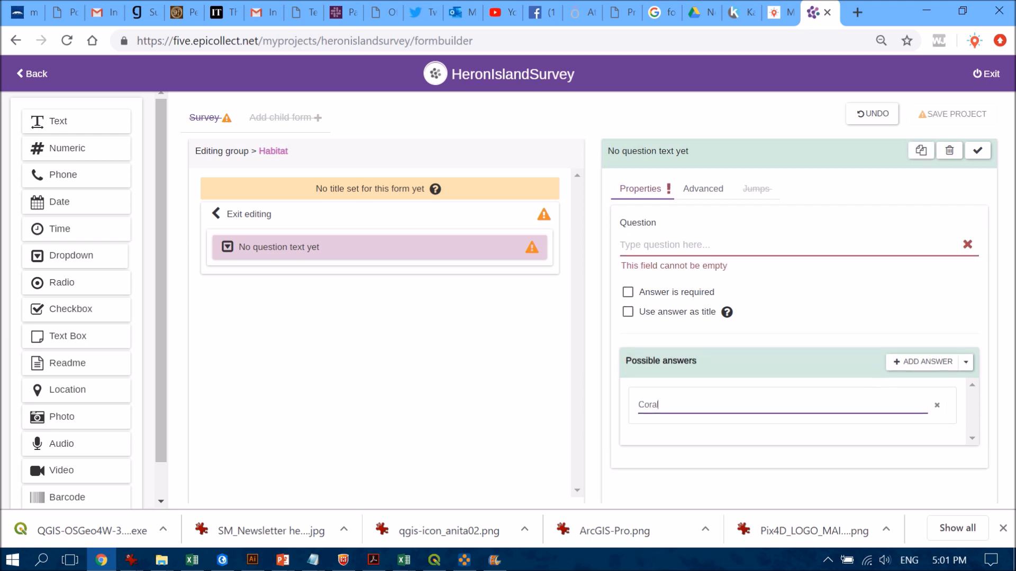
pyautogui.write('What is the ba')
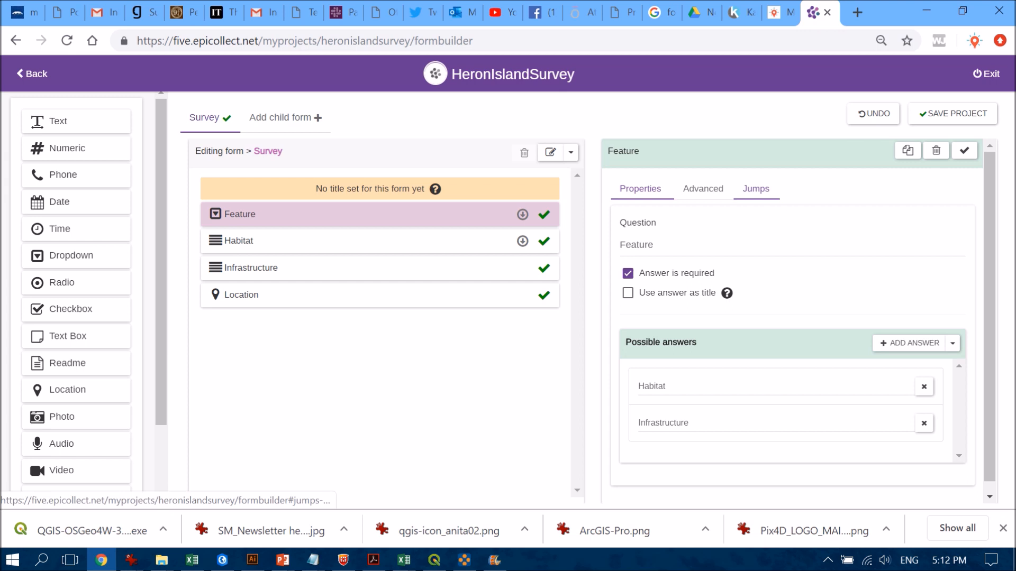
# Review Feature's jump to Infrastructure, then set the Habitat group to always jump to Location.
pyautogui.click(756, 188)
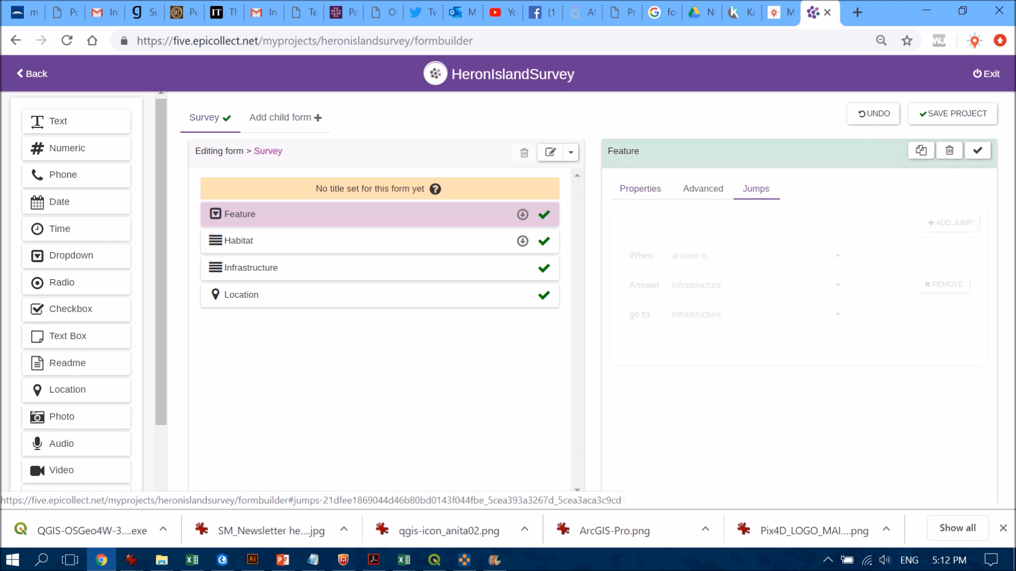
pyautogui.click(950, 223)
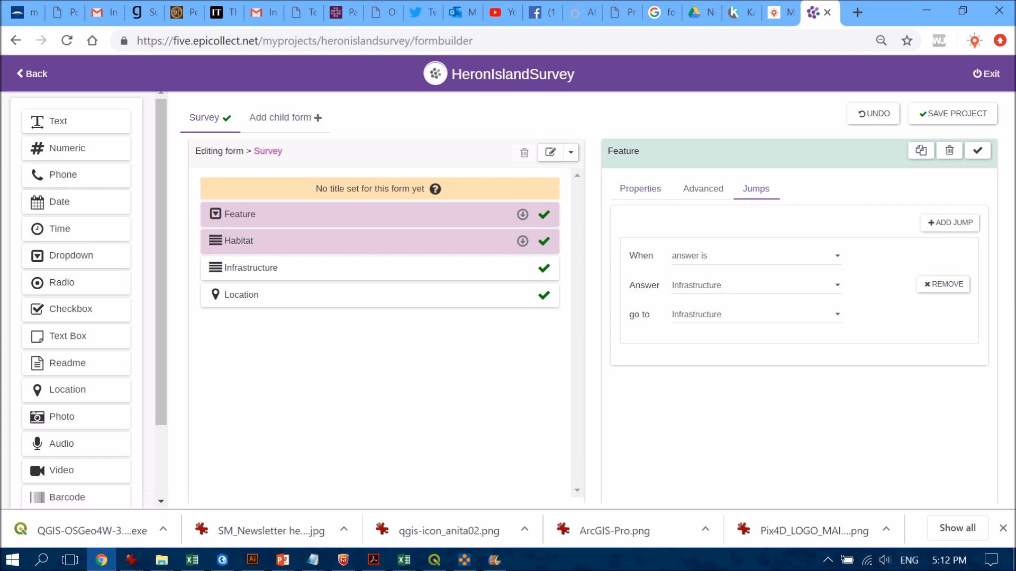
pyautogui.click(379, 240)
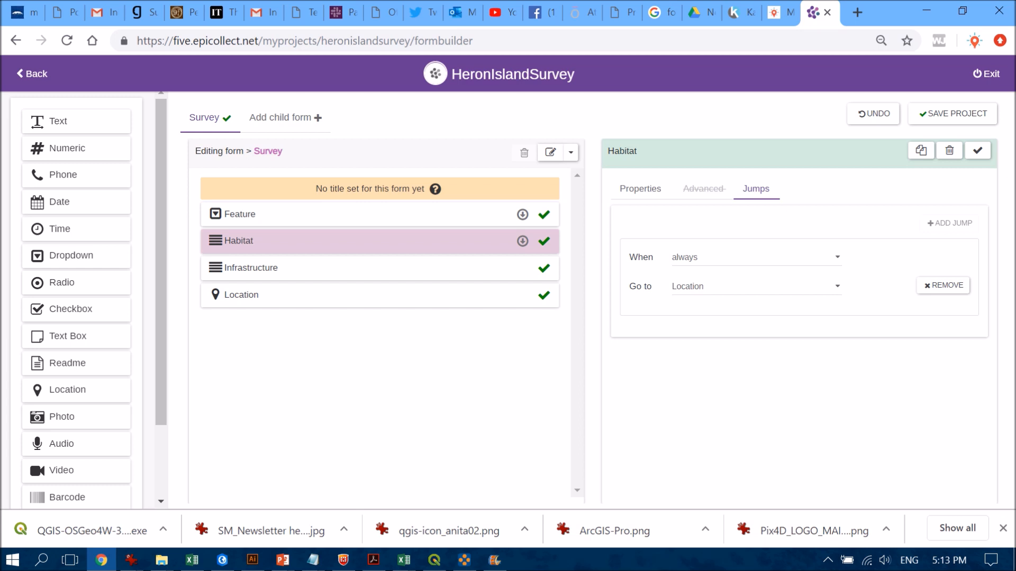
# Enter the Habitat group to see its habitat dropdown and photo questions.
pyautogui.click(639, 188)
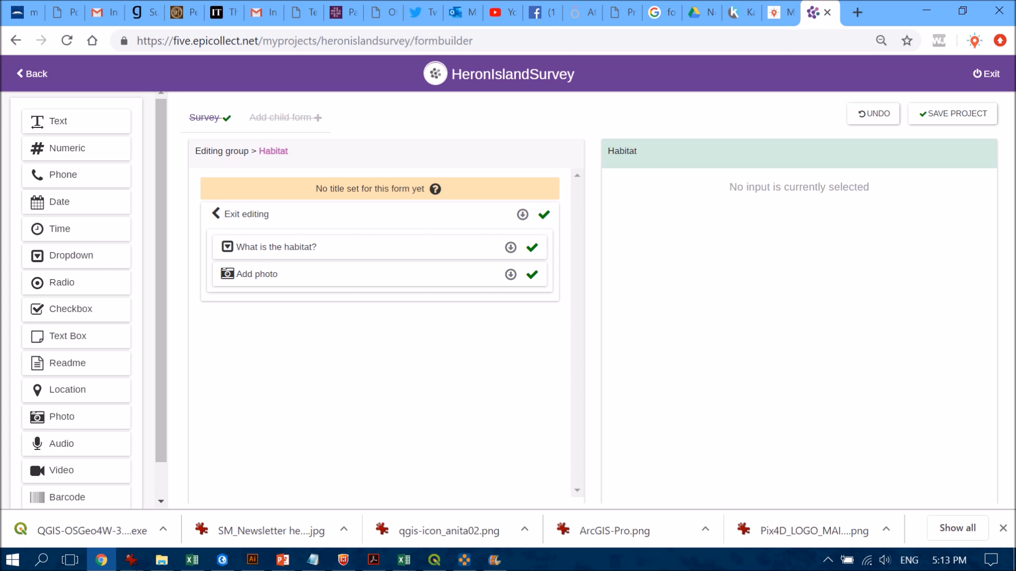
# Review the habitat answers (Live Coral, Sand, Dead Coral, Rock, Rubble) and exit to the Survey level.
pyautogui.click(271, 246)
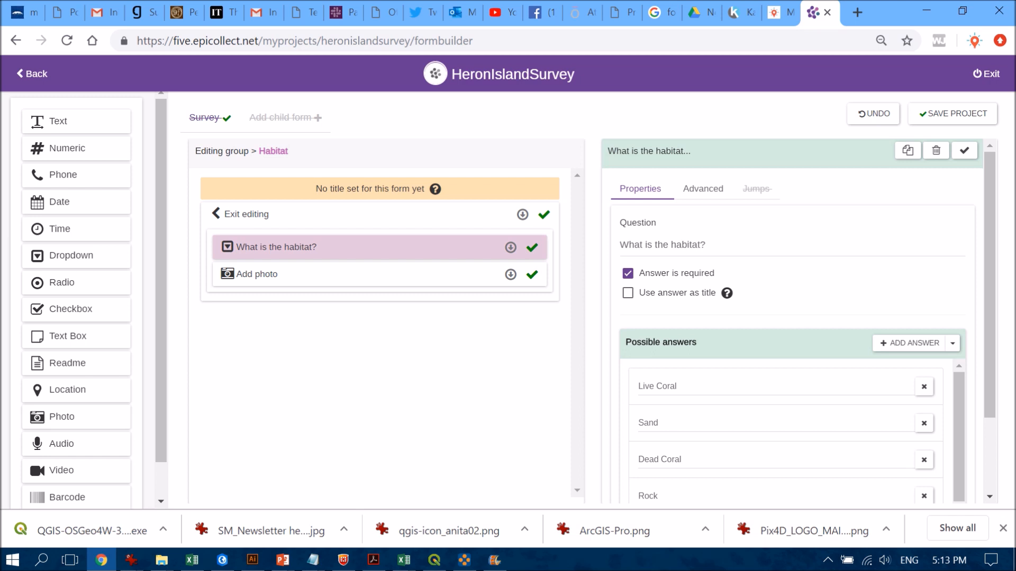
pyautogui.scroll(-3)
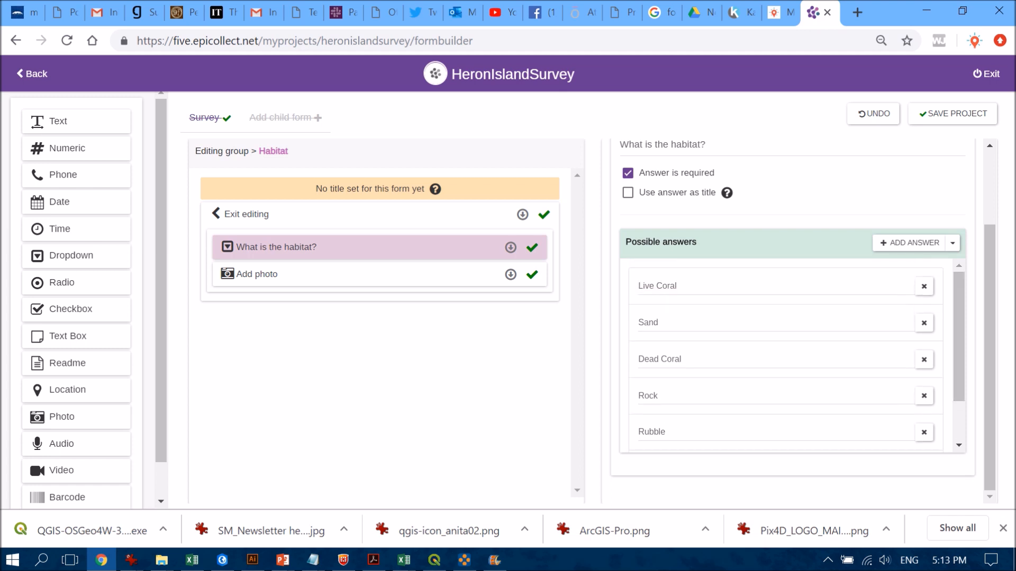
pyautogui.click(272, 246)
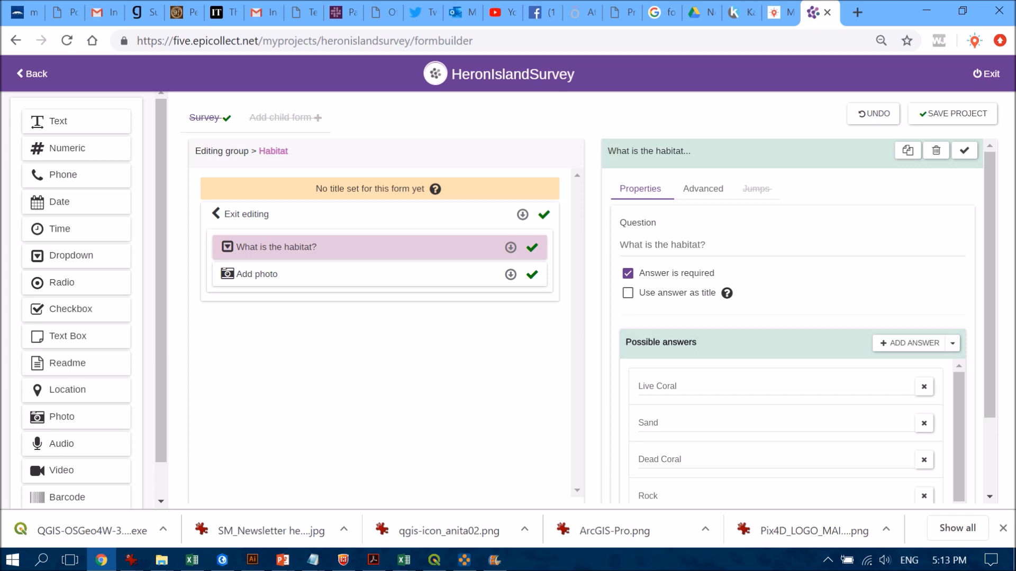
pyautogui.click(245, 214)
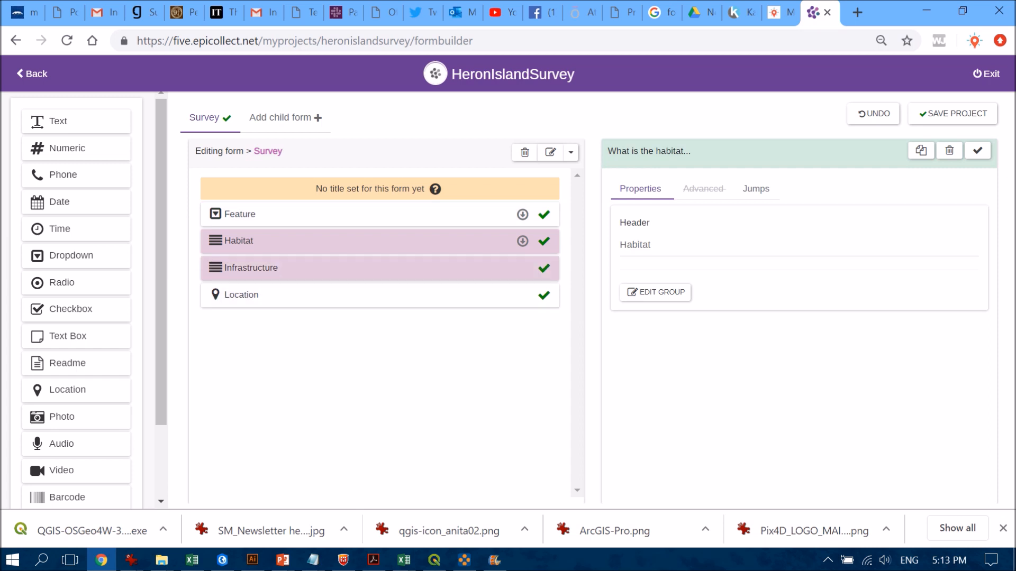